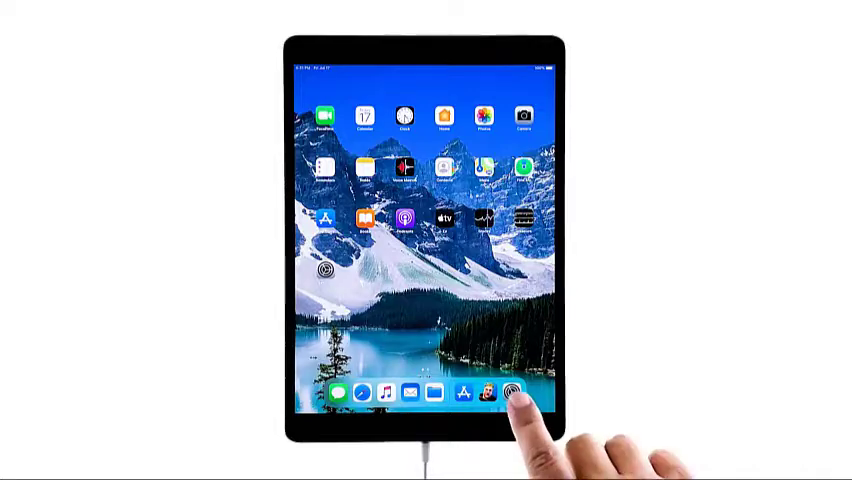
Launch Settings from the Dock so its General page appears
left_click(508, 392)
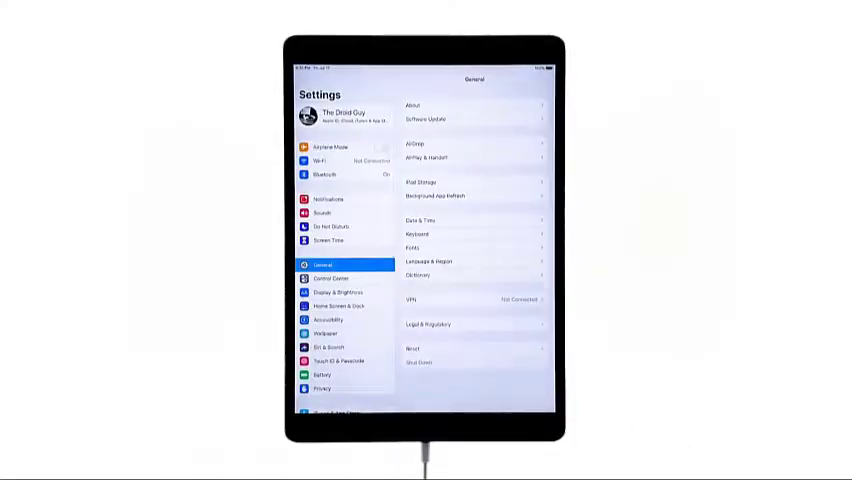
Scroll the Settings sidebar down to the per-app entries, keeping General open
scroll("down", 3)
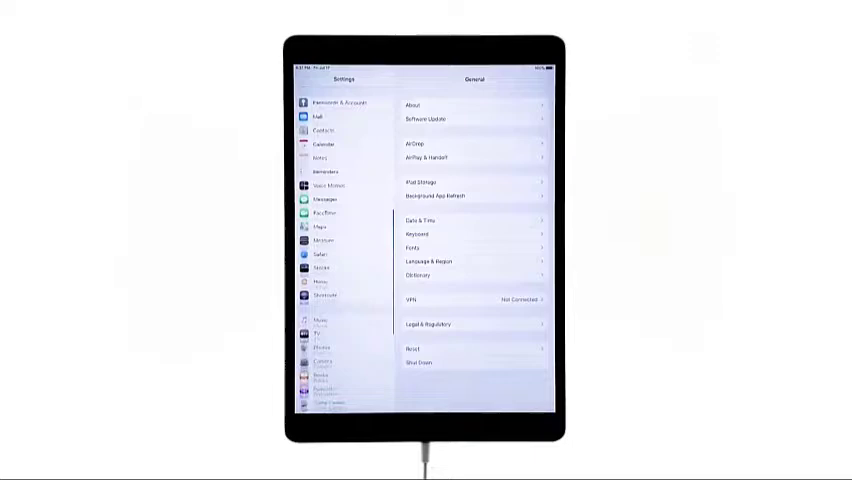
scroll("down", 3)
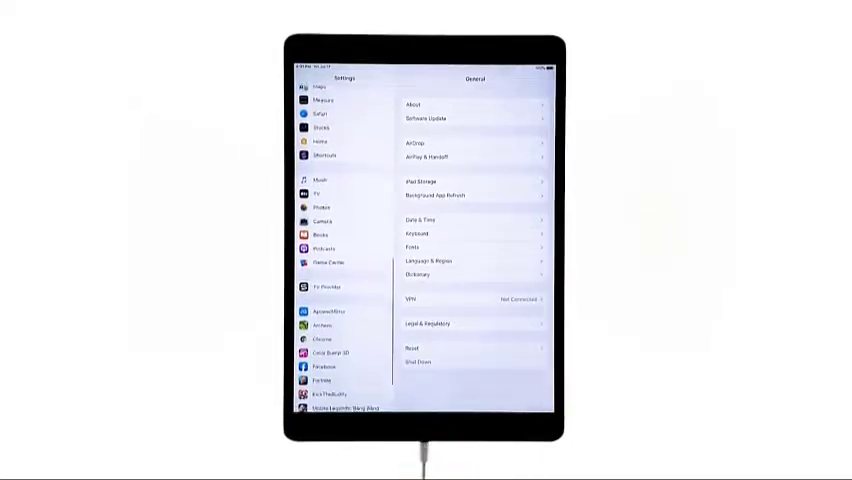